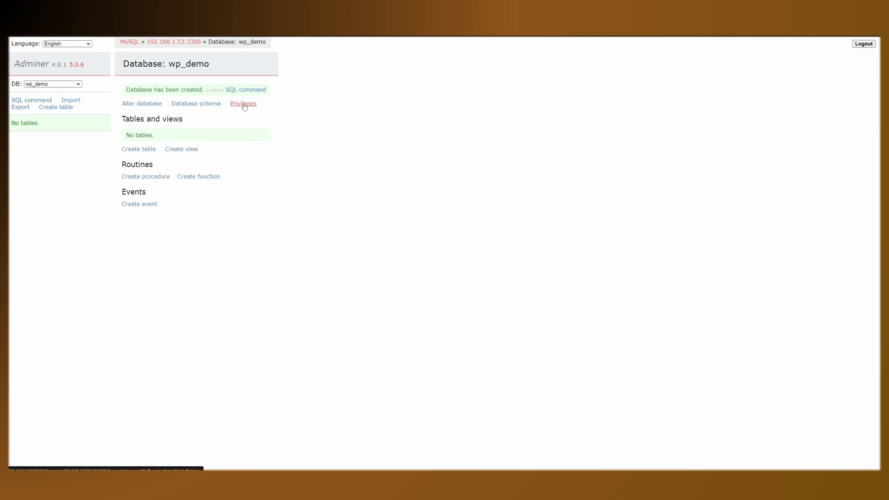
# Step: After checking wp_demo privileges, begin installing WordPress from Apps, acknowledging the MariaDB/MySQL requirement
pyautogui.click(243, 103)
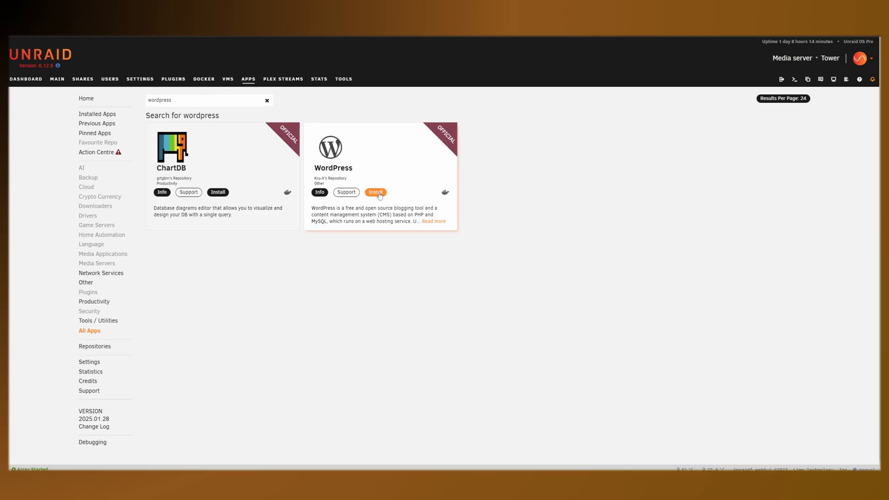
pyautogui.click(377, 193)
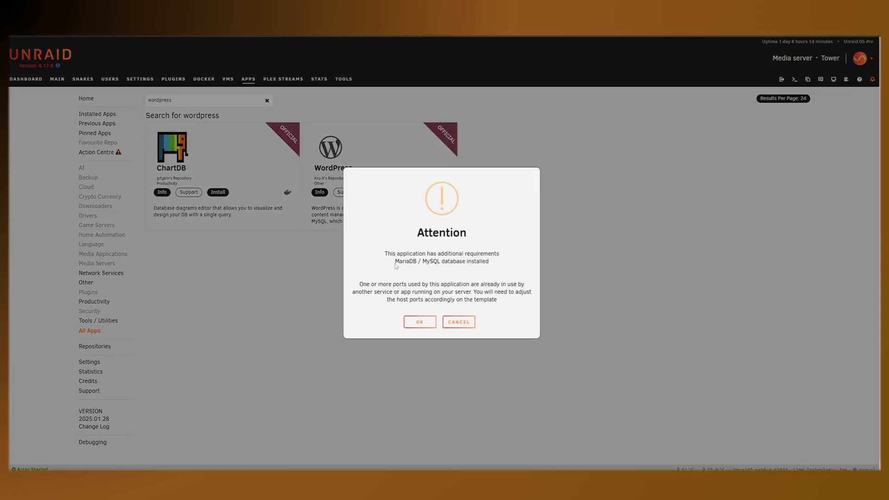
pyautogui.moveTo(396, 261); pyautogui.dragTo(454, 262)
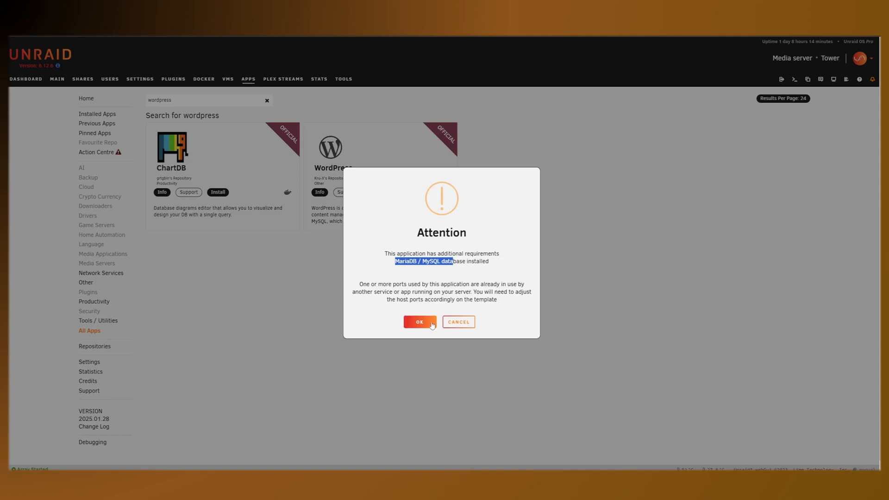
pyautogui.click(420, 323)
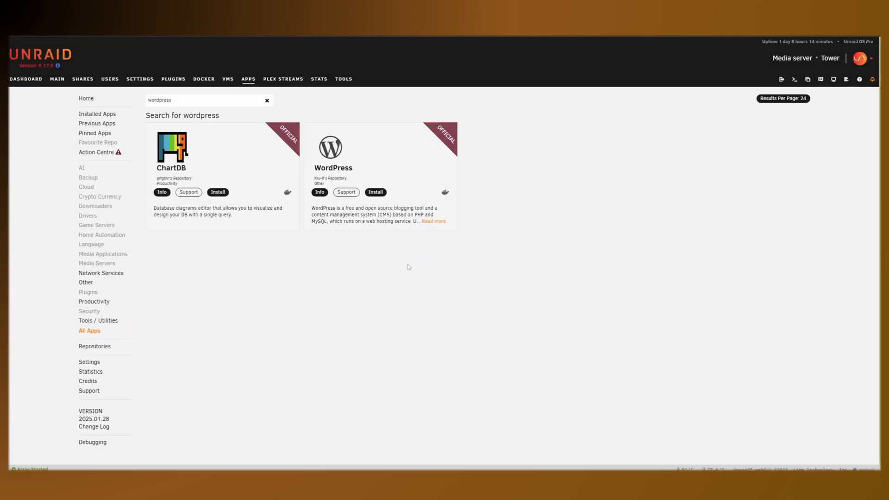
# Step: Name the container WordPress-demo with DB user and name wp_demo, its password, and host 192.168.1.53:3306
pyautogui.click(375, 192)
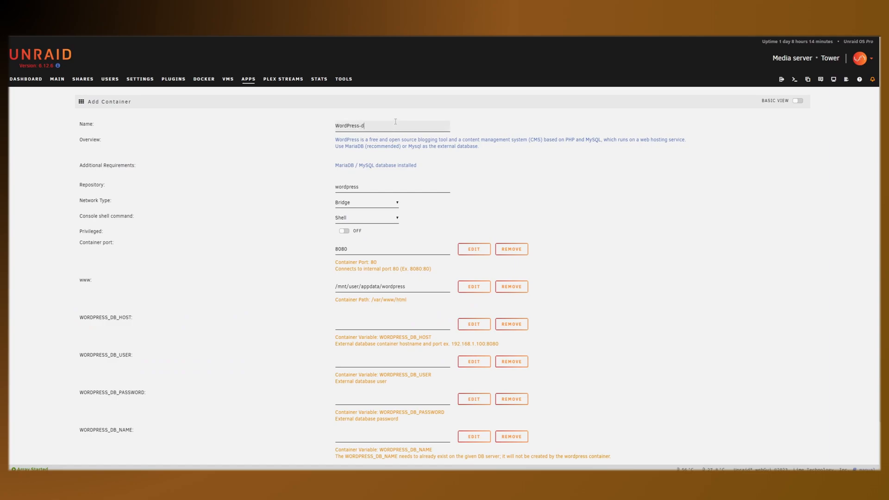
pyautogui.write('emo')
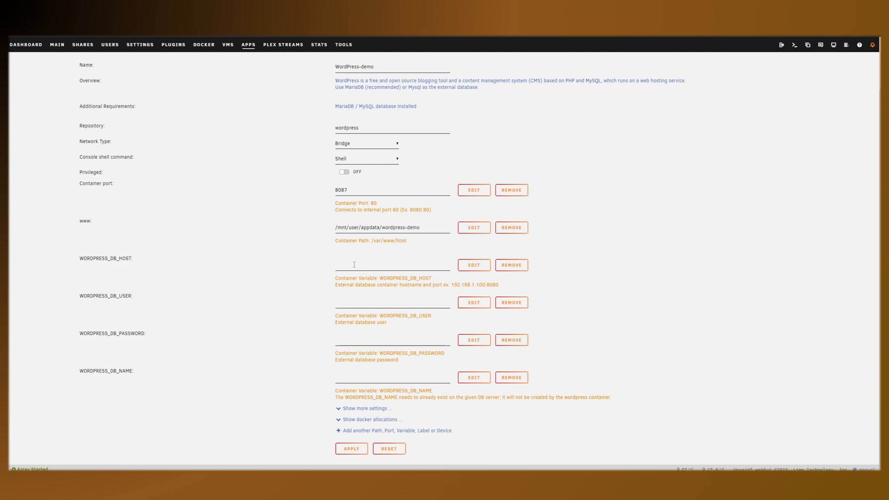
pyautogui.write('wp_demo')
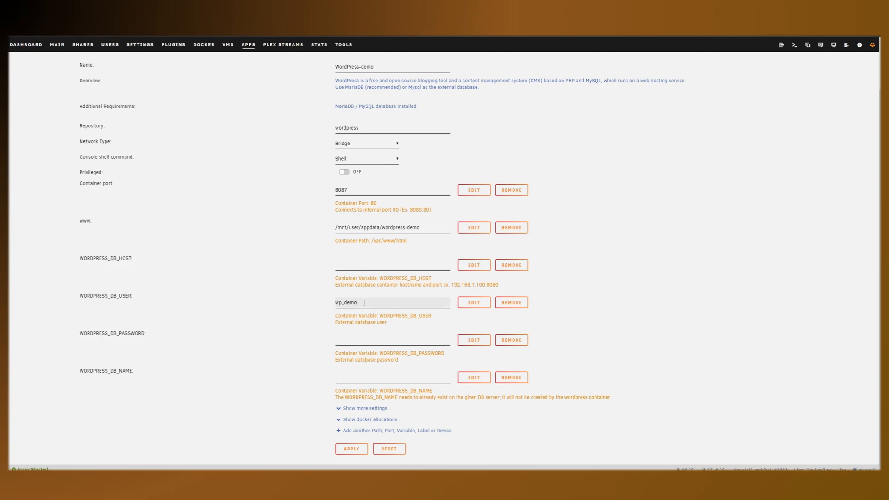
pyautogui.write('wp_demo')
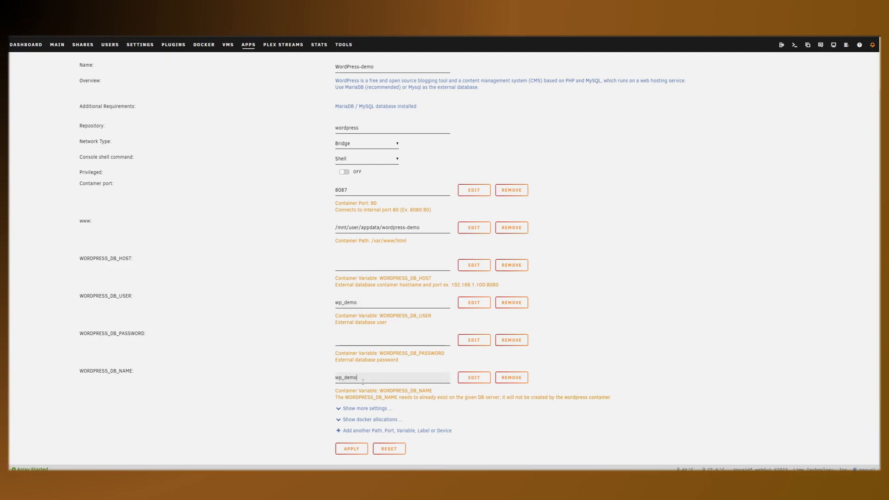
pyautogui.write('password')
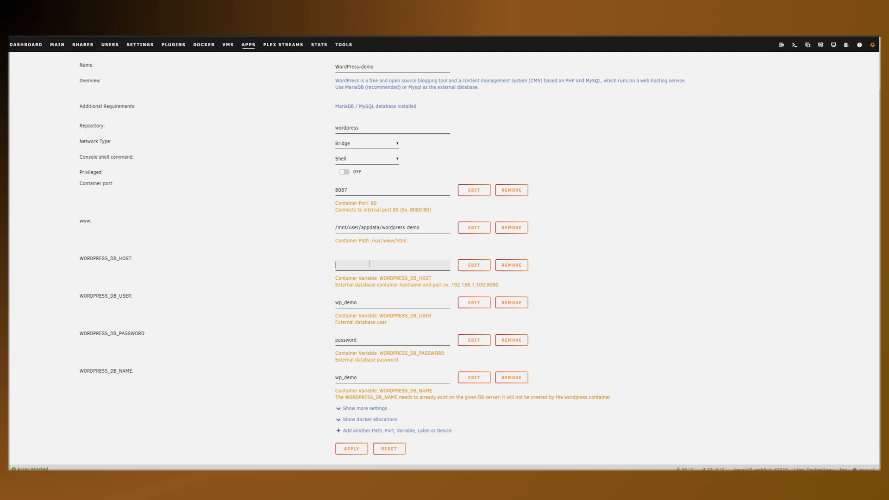
pyautogui.write('192.168.1.53:3306')
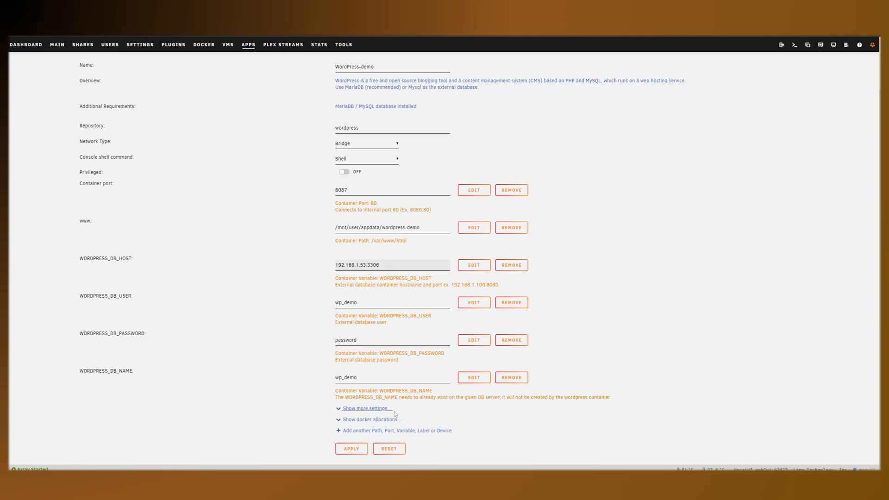
pyautogui.click(352, 449)
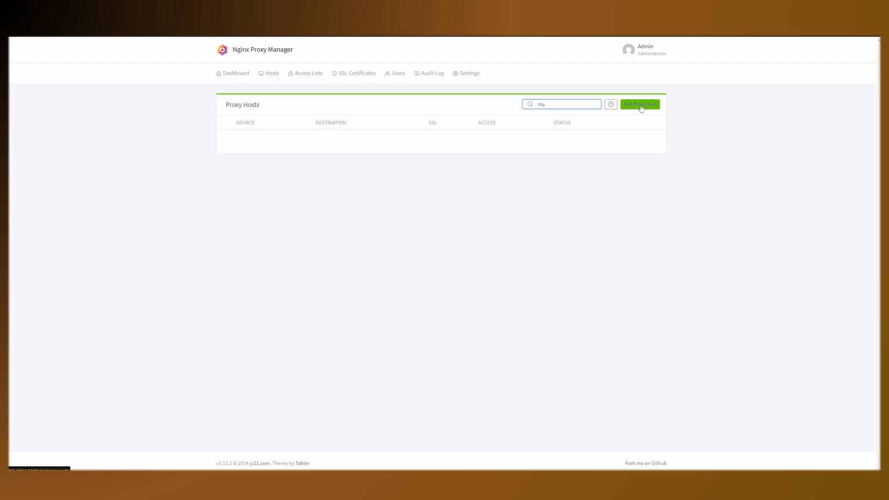
# Step: Start a new proxy host for the domain demo.mycustomdomain.xyz
pyautogui.click(641, 104)
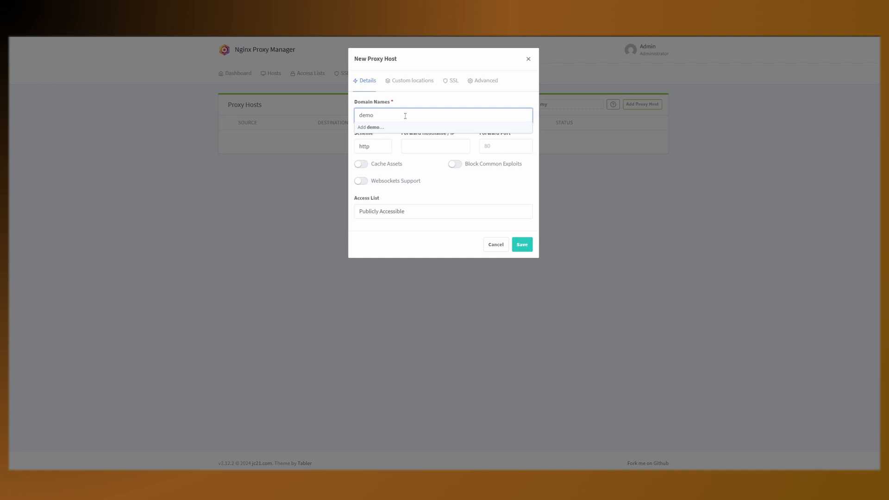
pyautogui.write('.')
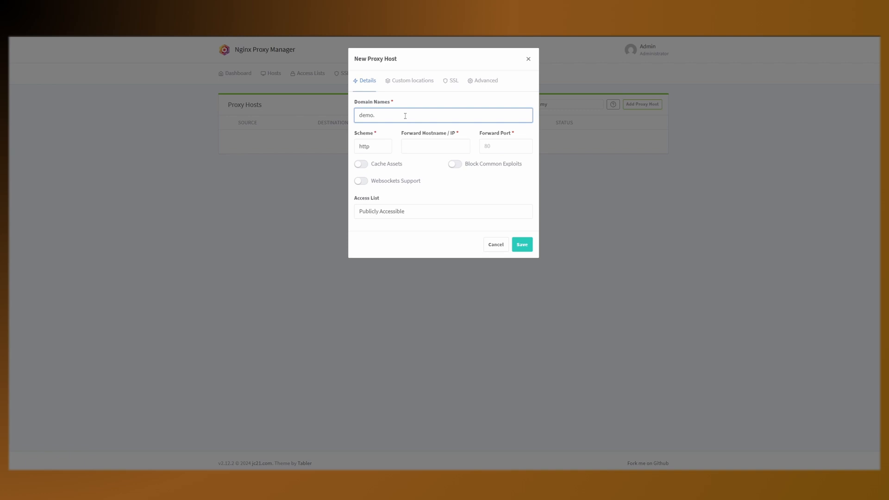
pyautogui.write('mycustomdomain.x')
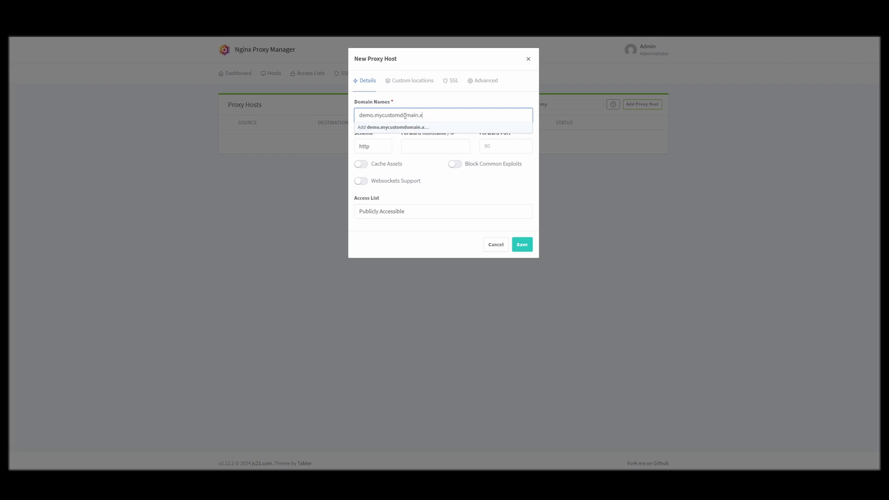
pyautogui.write('yz')
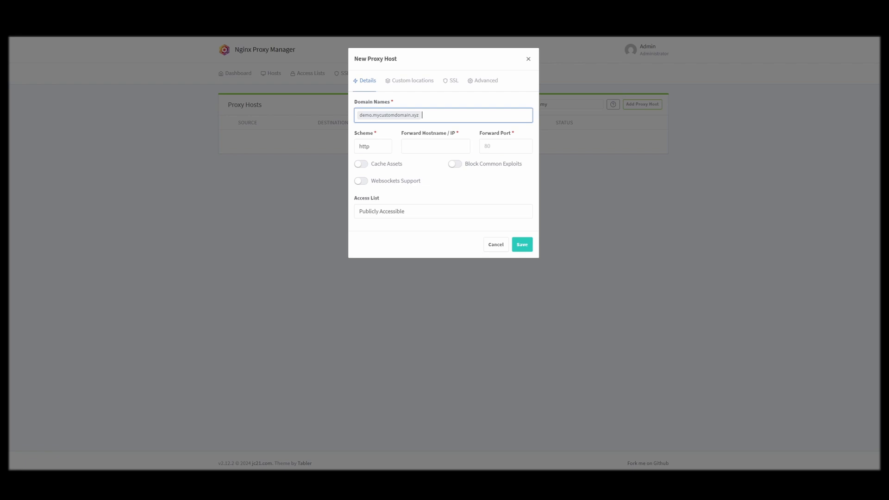
# Step: Assign the wildcard mycustomdomain.xyz certificate with Force SSL enabled
pyautogui.click(454, 81)
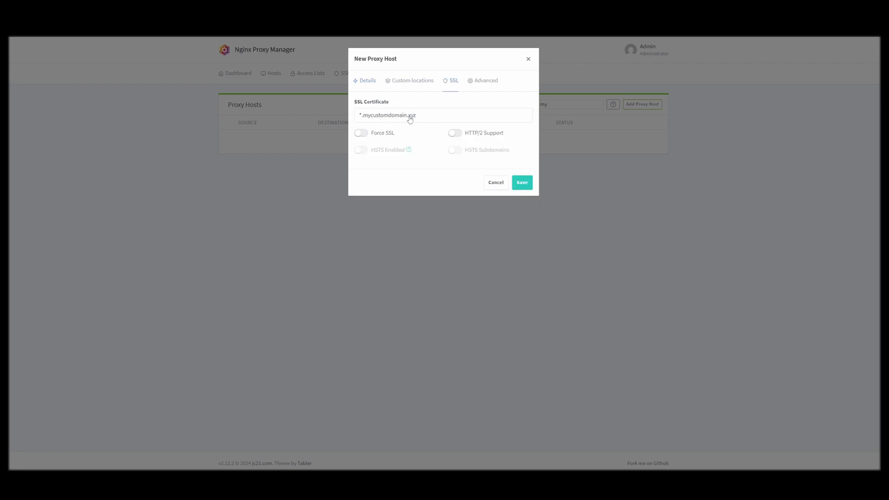
pyautogui.click(522, 183)
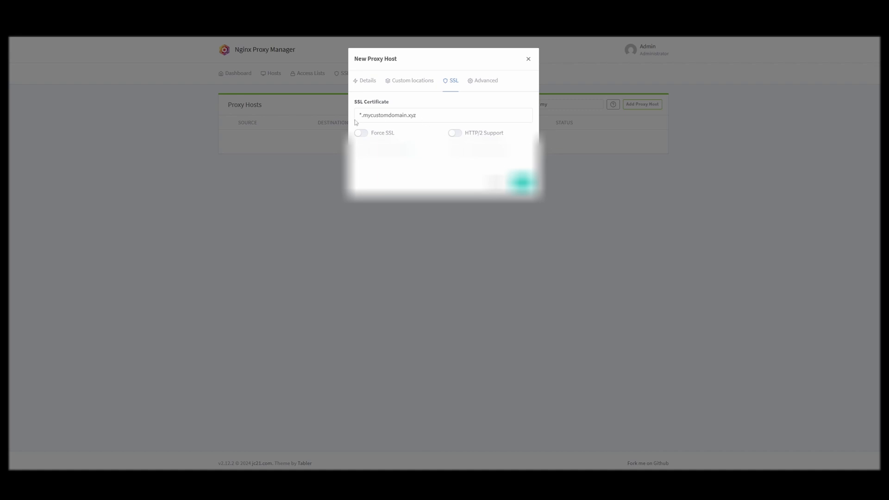
pyautogui.click(444, 115)
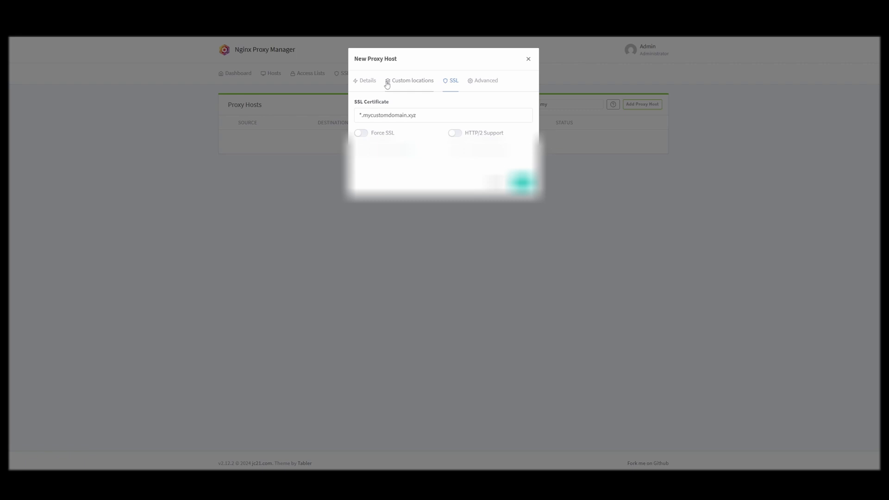
pyautogui.click(367, 80)
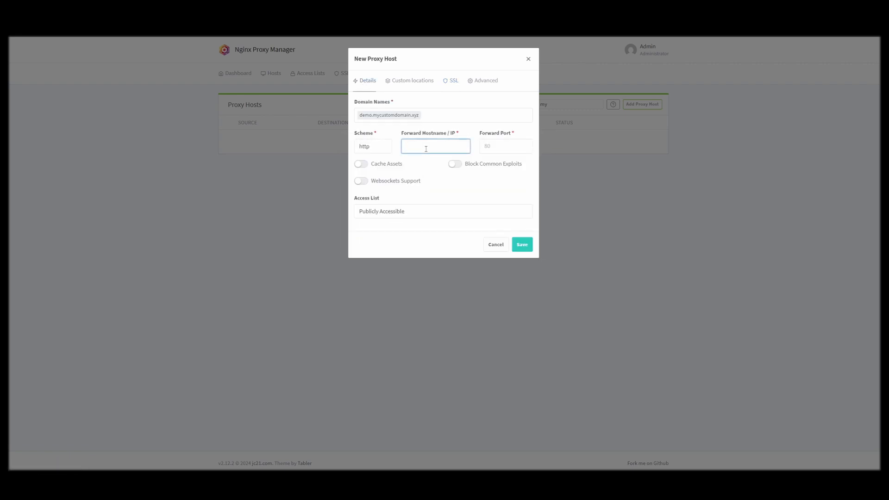
# Step: Forward to 192.168.1.53 port 8087 with Block Common Exploits on, and save the proxy host
pyautogui.write('1')
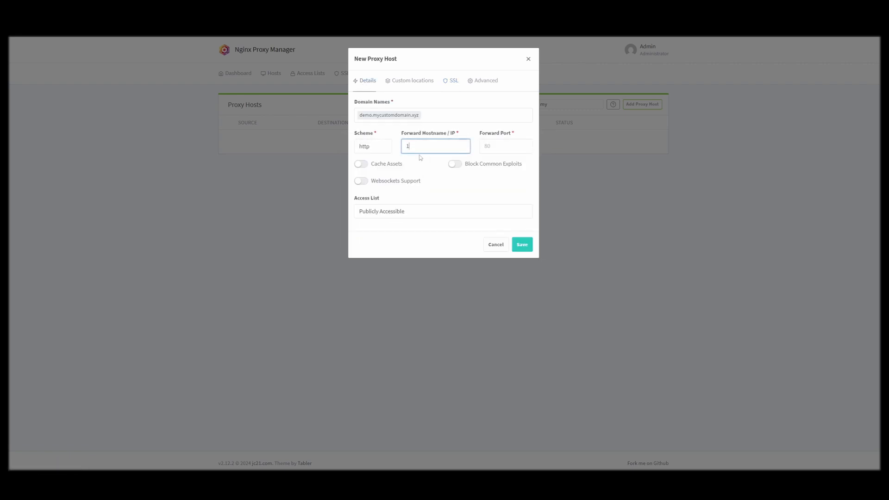
pyautogui.write('92.168.1.53')
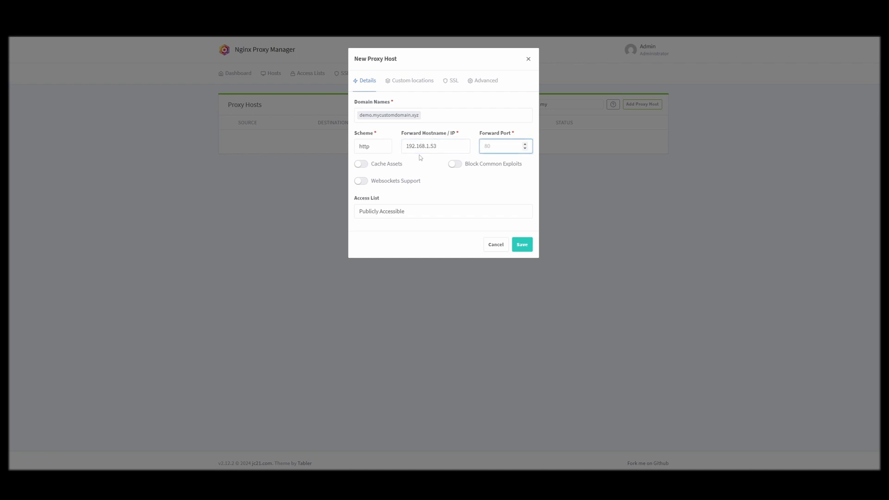
pyautogui.write('8087')
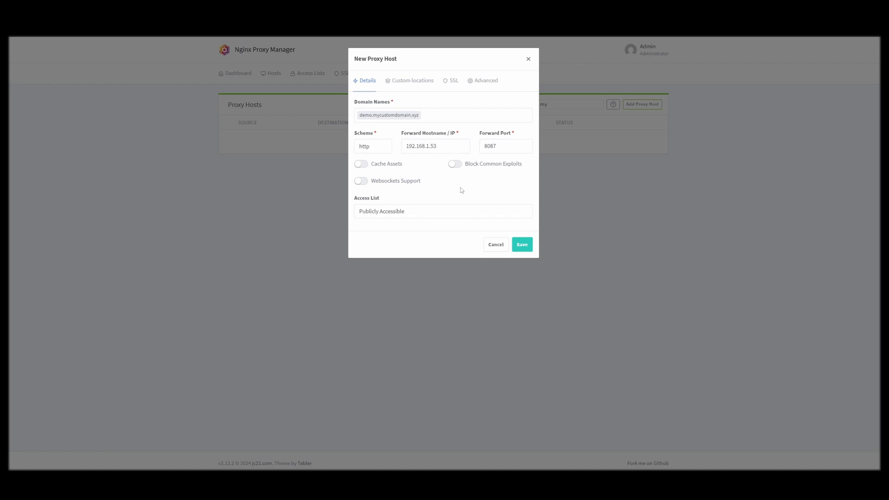
pyautogui.click(454, 163)
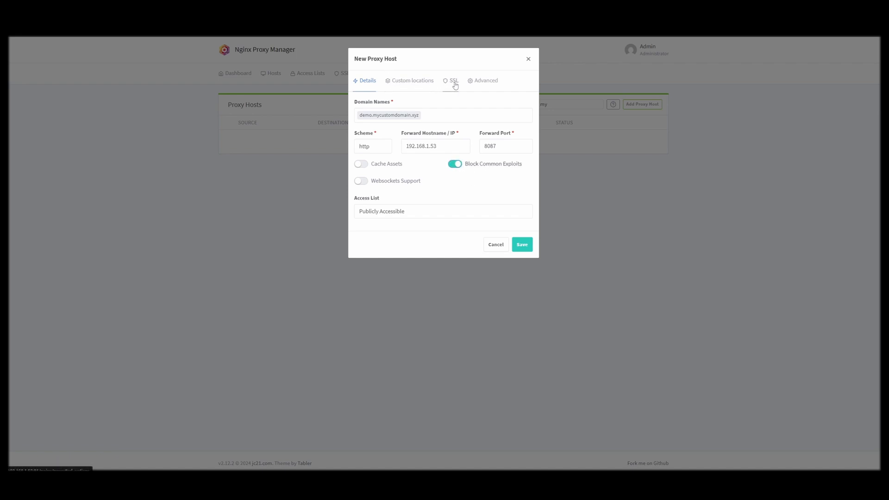
pyautogui.click(454, 80)
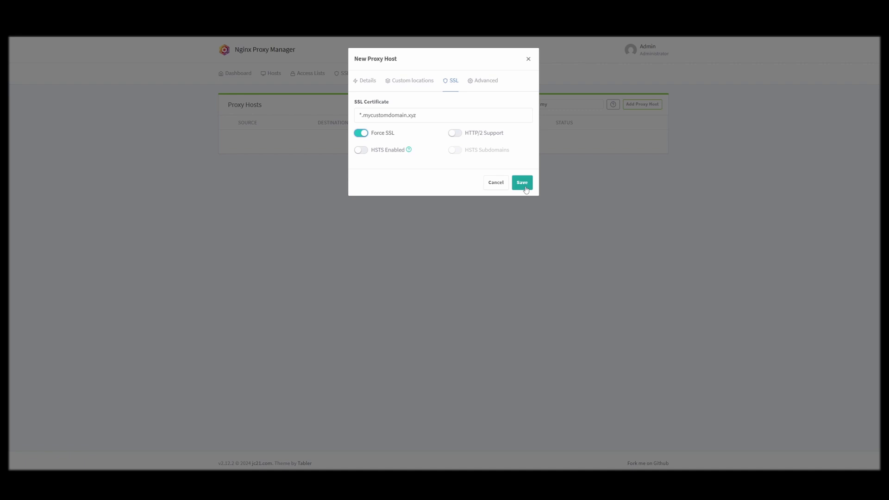
pyautogui.click(522, 182)
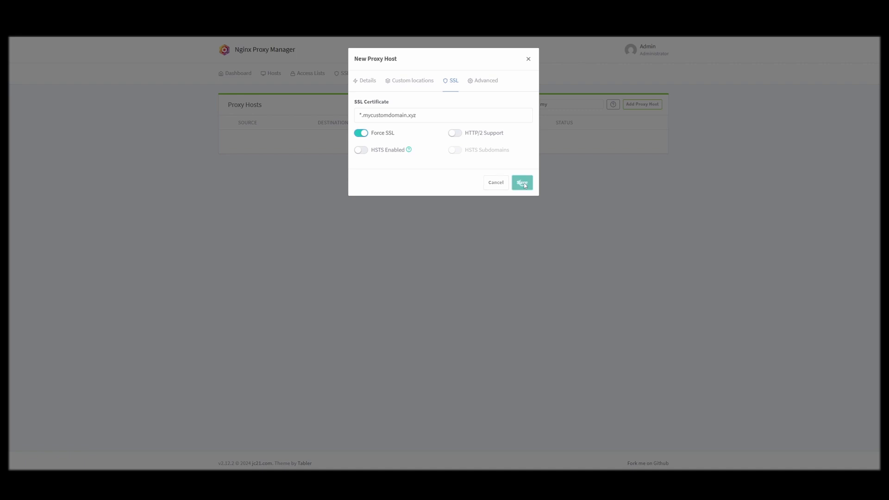
pyautogui.click(523, 182)
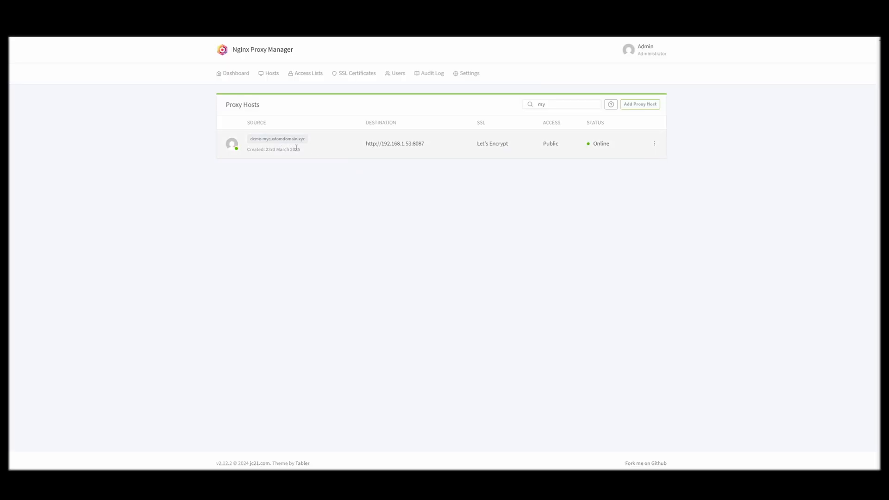
pyautogui.moveTo(313, 161)
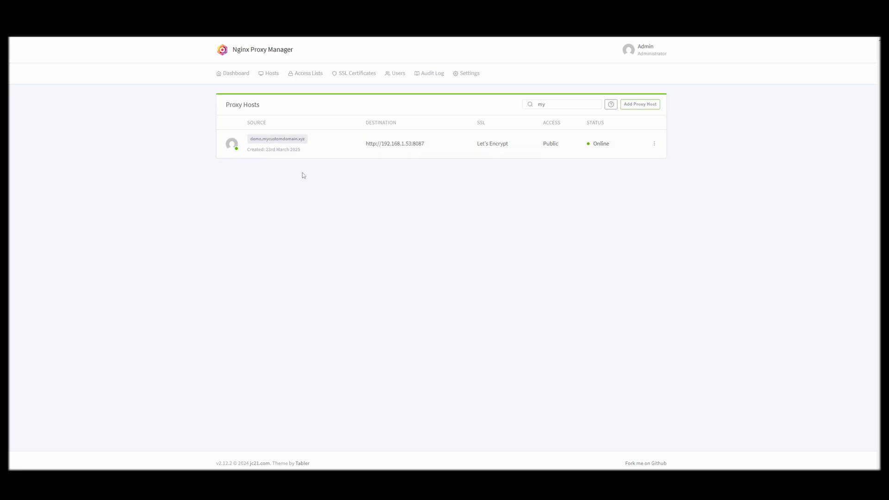
# Step: Open the demo.mycustomdomain.xyz site from the Proxy Hosts list
pyautogui.doubleClick(277, 139)
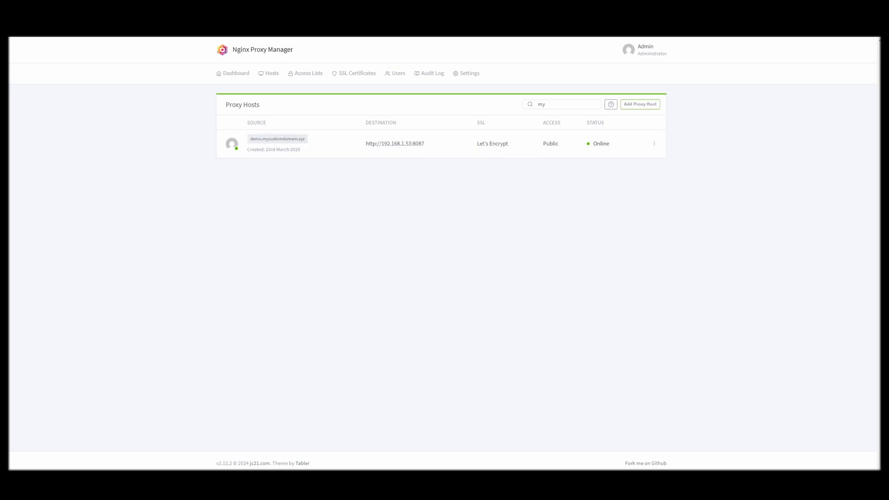
pyautogui.moveTo(181, 47)
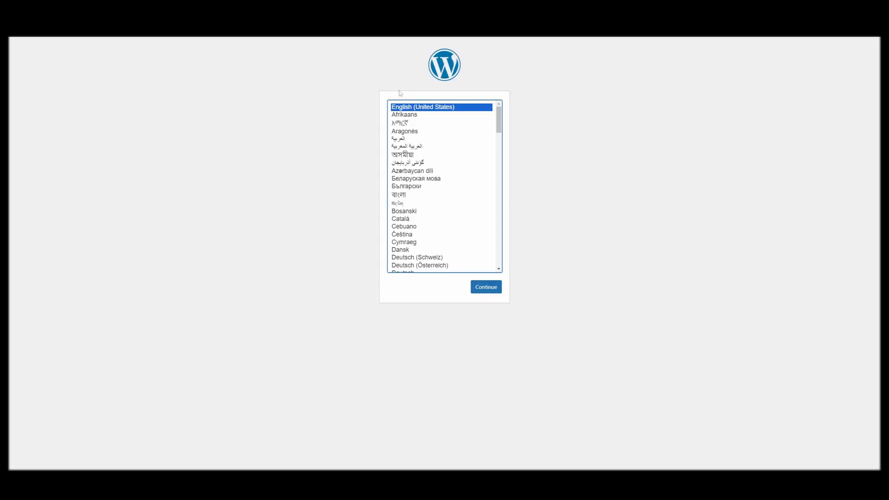
pyautogui.moveTo(487, 288)
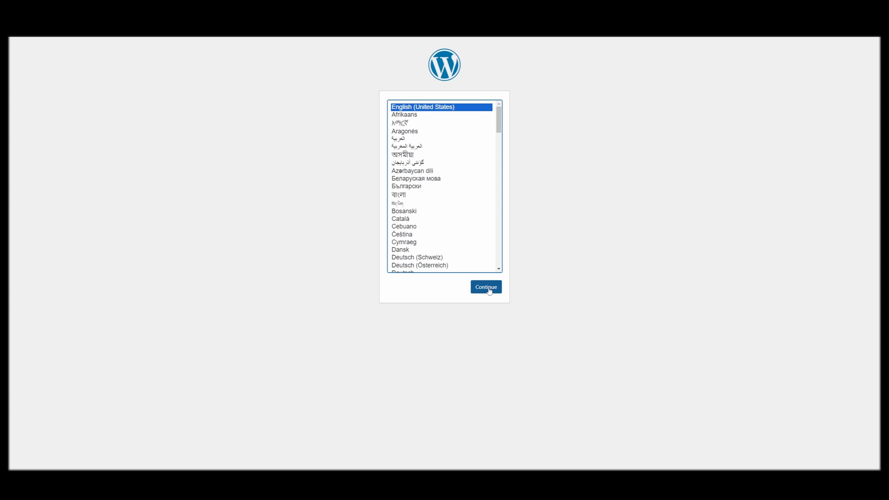
# Step: Continue in English, set site title Demo and a weak password, confirming its use
pyautogui.click(487, 287)
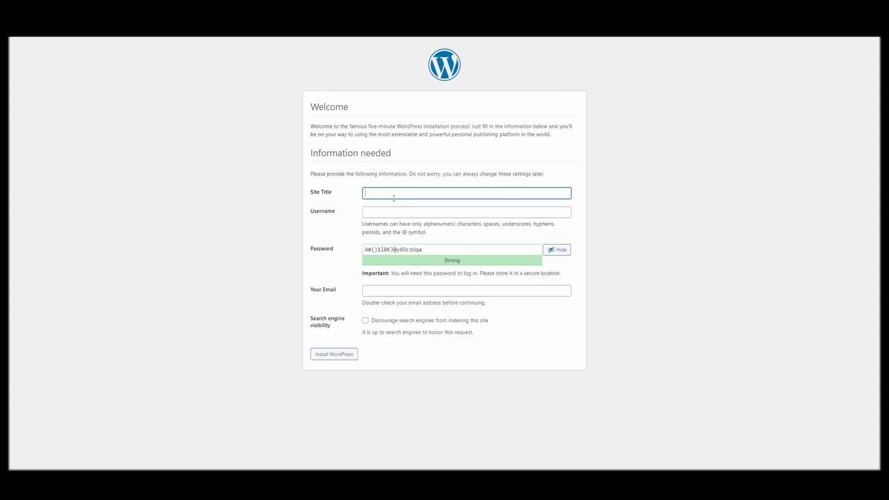
pyautogui.write('Demo')
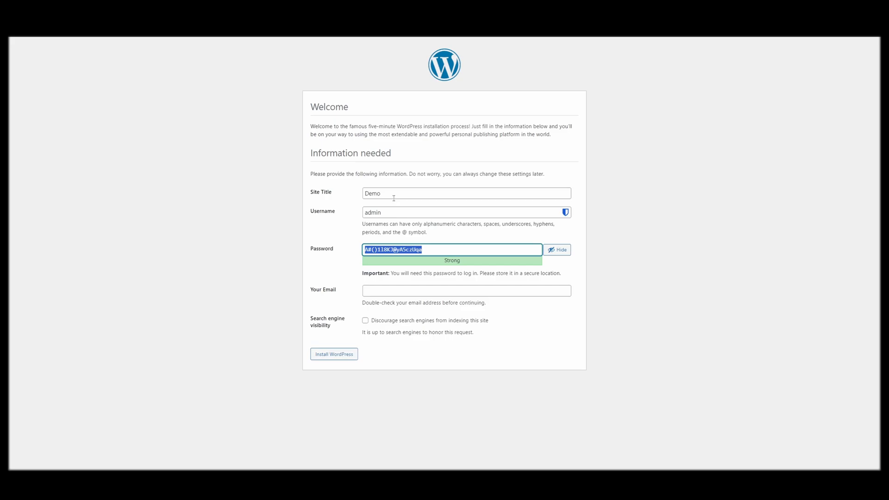
pyautogui.write('passwo')
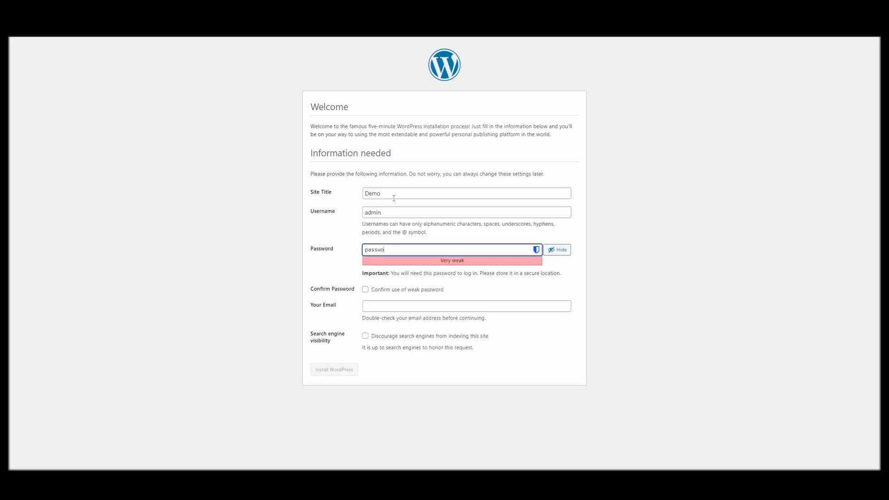
pyautogui.click(365, 289)
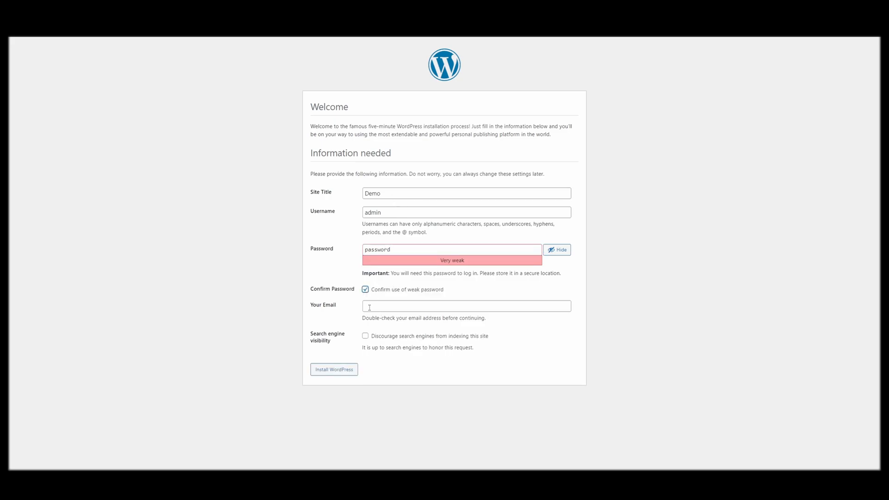
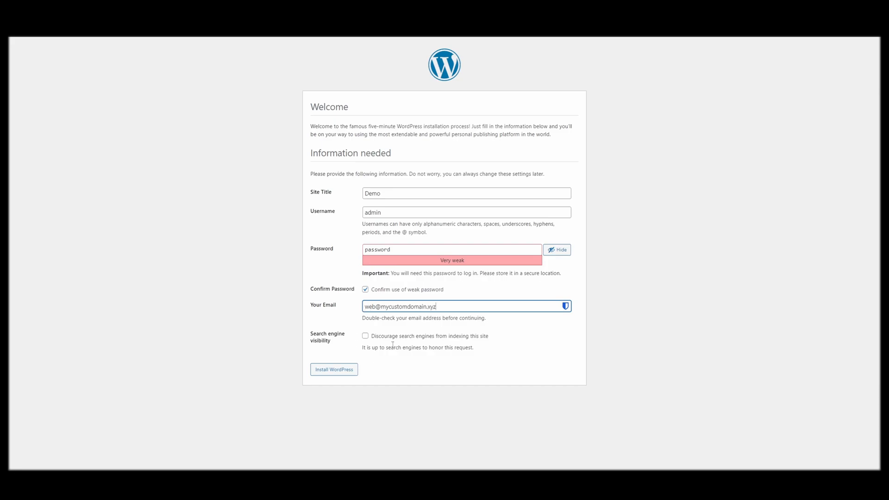
# Step: Enter the admin email at mycustomdomain.xyz, discourage search engines, and run the installation
pyautogui.click(365, 336)
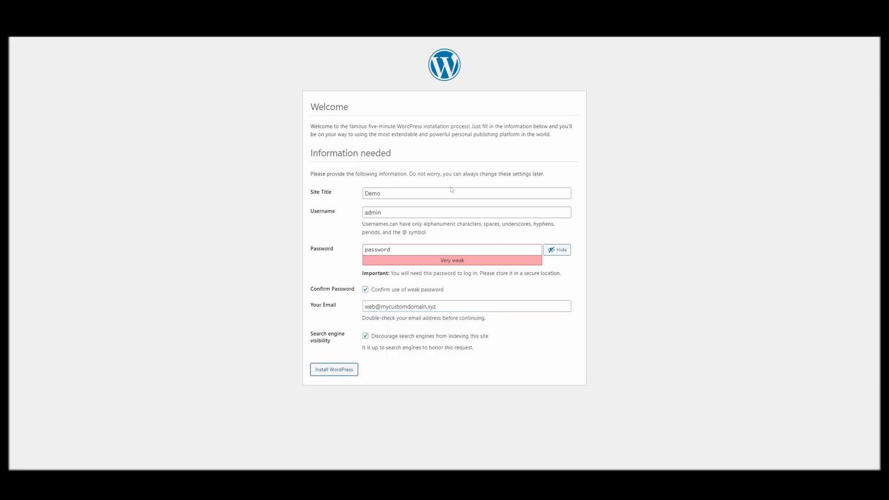
pyautogui.click(333, 370)
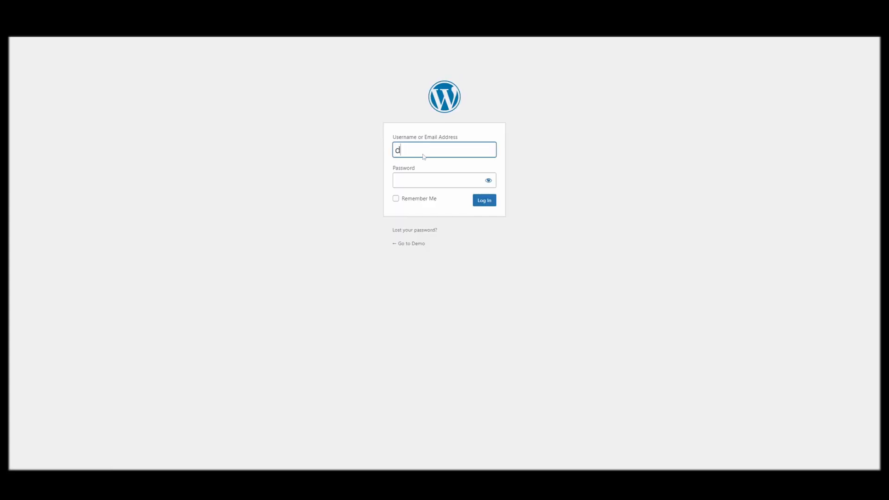
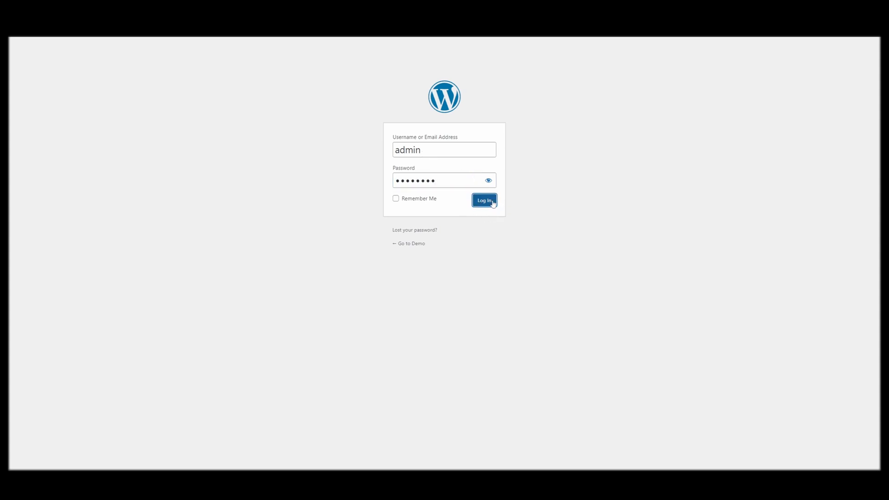
# Step: Log in as admin and dismiss the browser's password breach warning
pyautogui.click(485, 200)
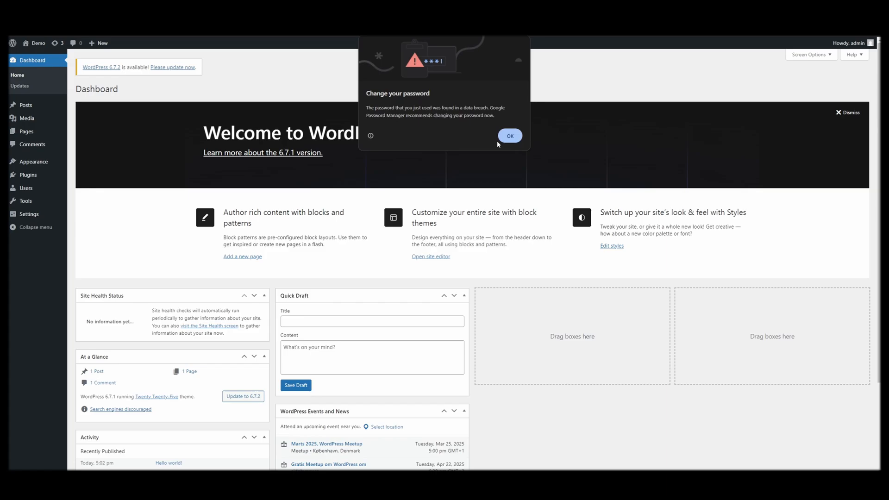
pyautogui.click(509, 135)
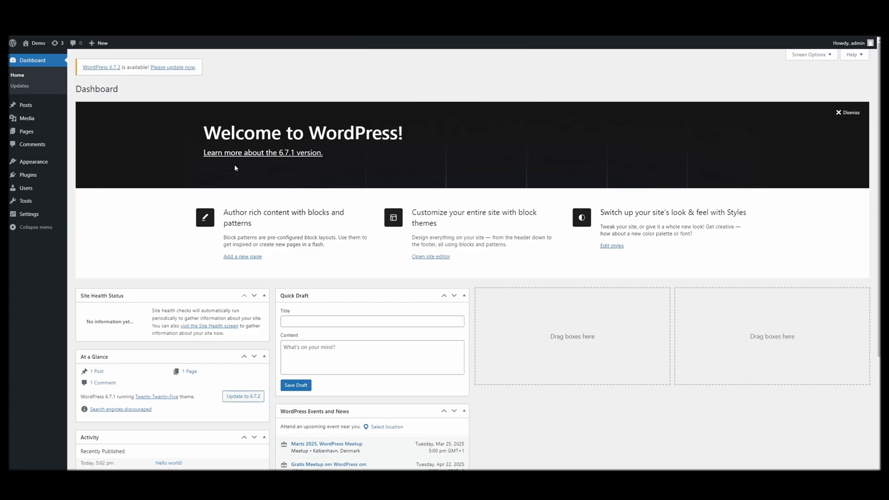
pyautogui.moveTo(324, 204)
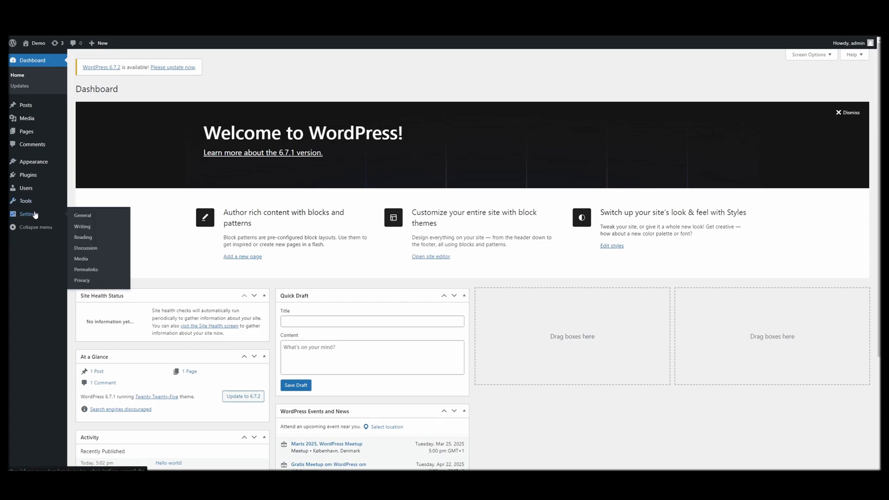
# Step: In General Settings, change both addresses to demo1.mycustomdomain.xyz and save
pyautogui.click(83, 215)
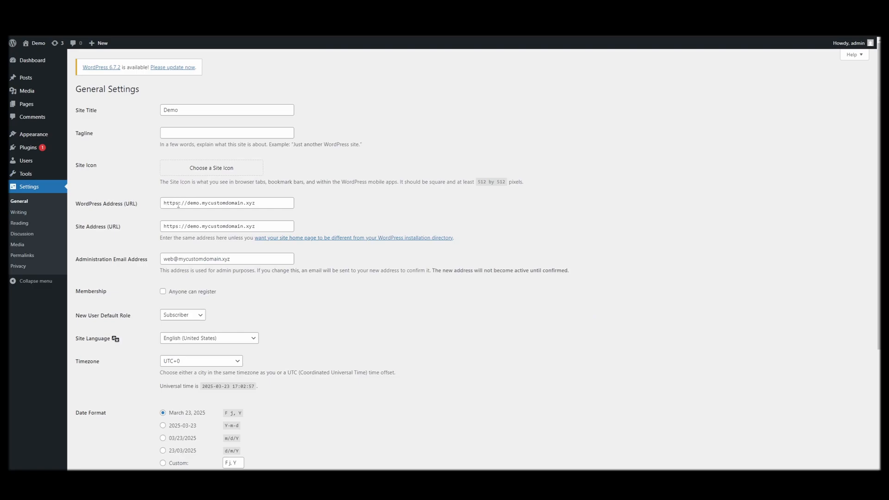
pyautogui.moveTo(248, 200)
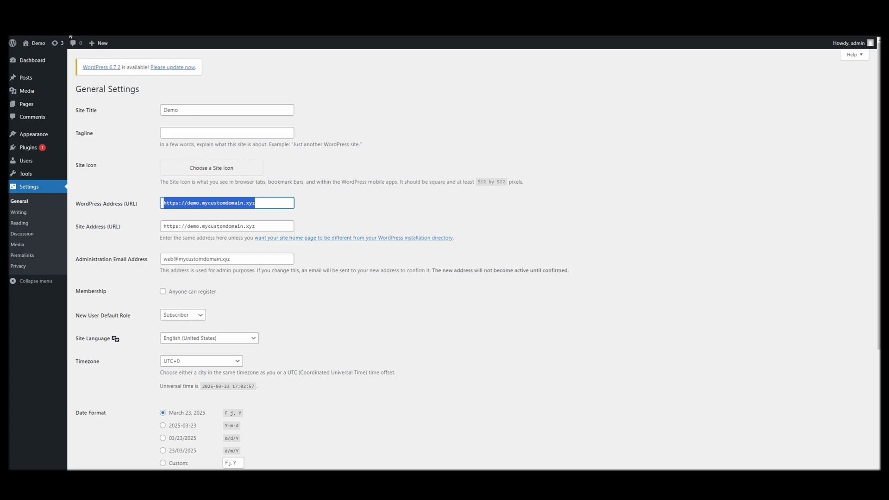
pyautogui.moveTo(137, 51)
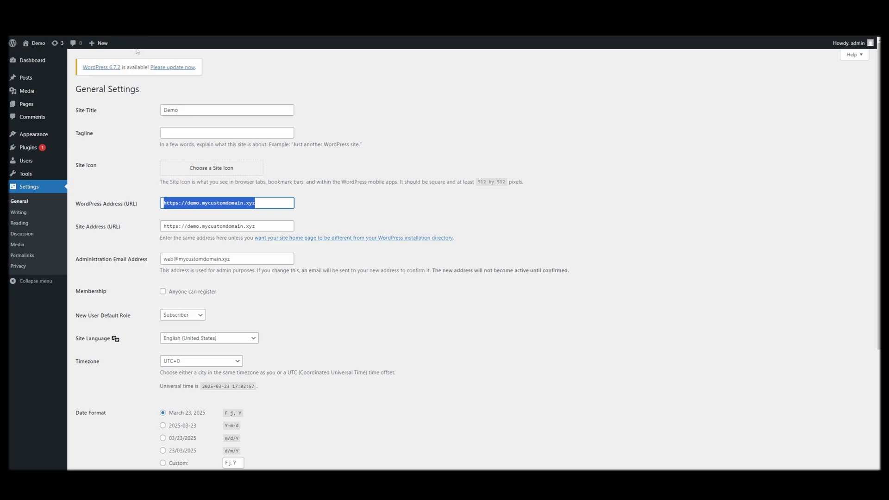
pyautogui.moveTo(239, 77)
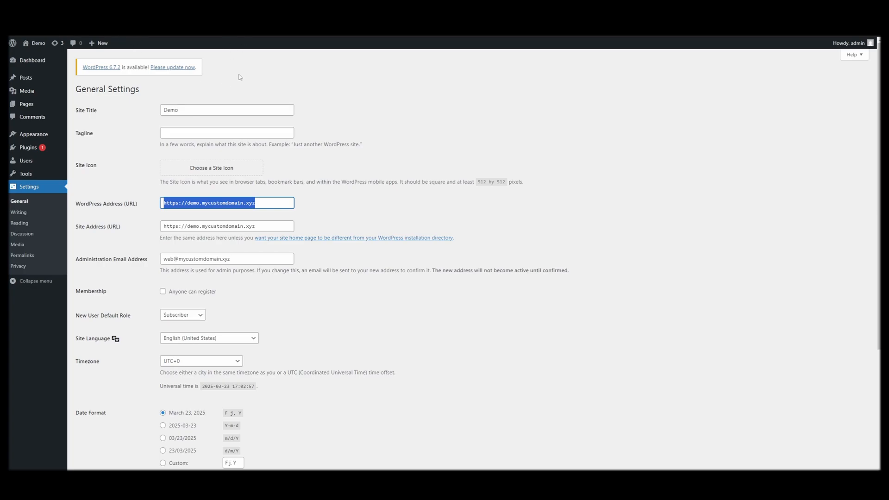
pyautogui.moveTo(344, 159)
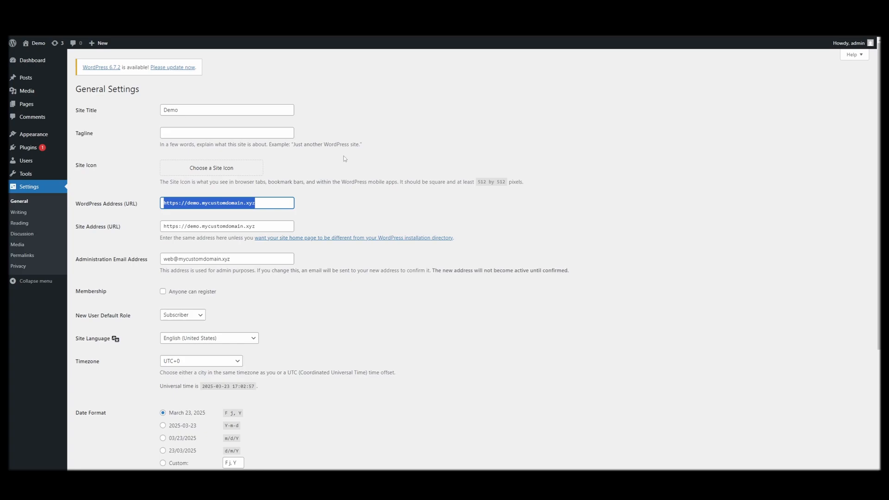
pyautogui.click(182, 203)
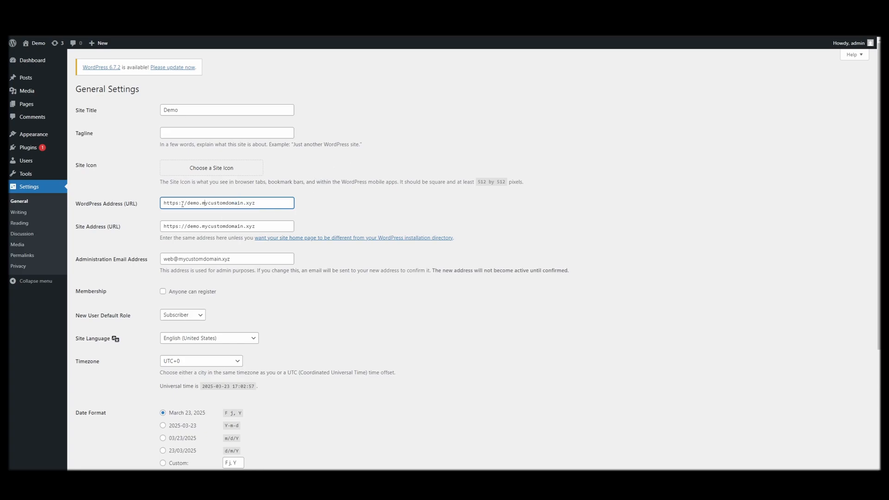
pyautogui.moveTo(189, 203); pyautogui.dragTo(240, 203)
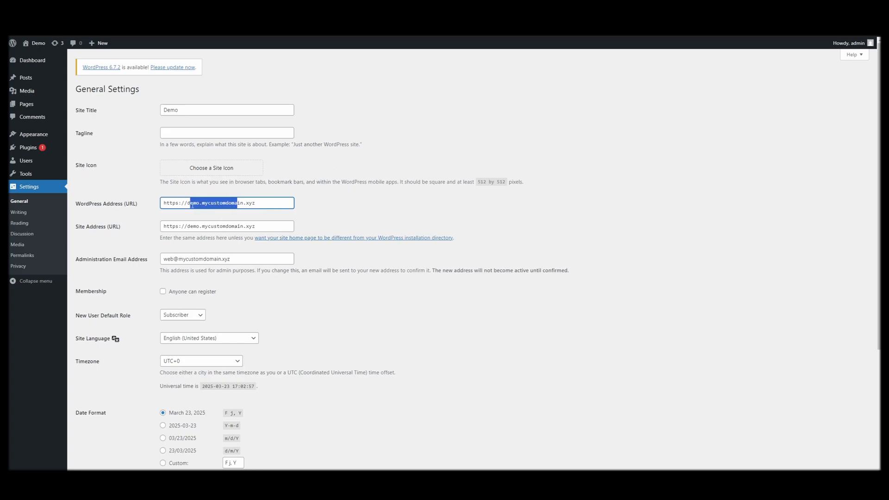
pyautogui.click(195, 202)
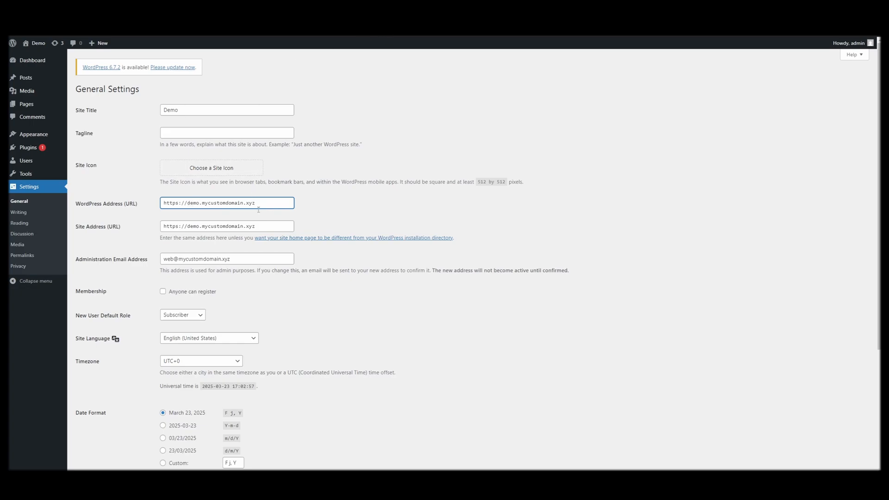
pyautogui.moveTo(234, 219)
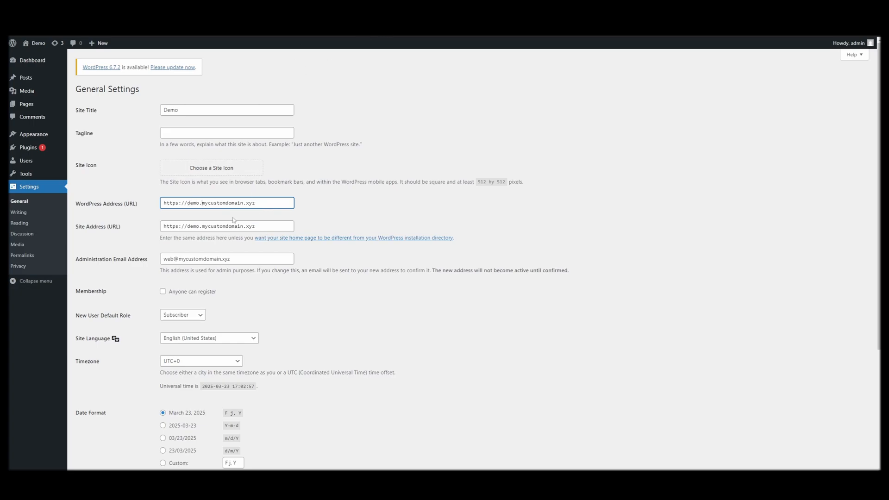
pyautogui.click(226, 226)
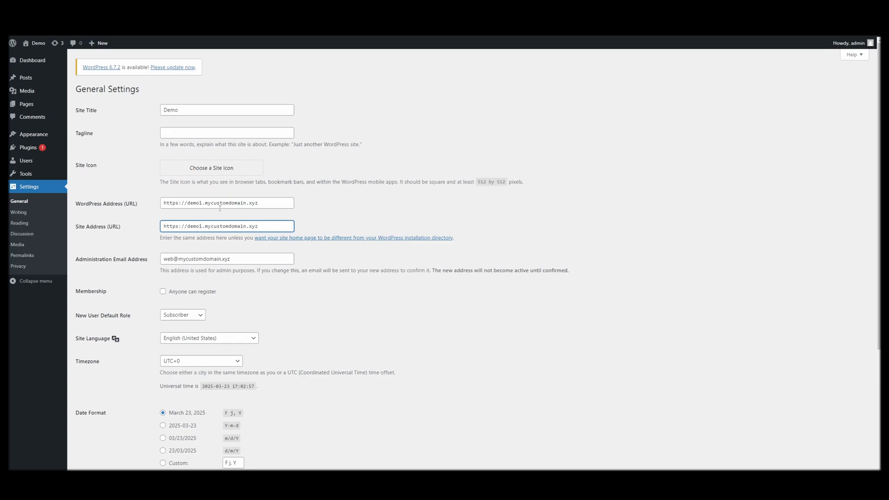
pyautogui.moveTo(310, 244)
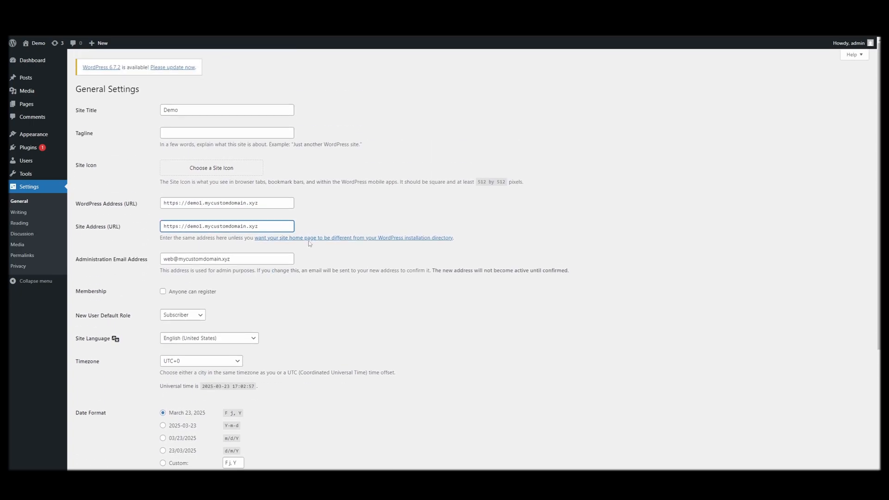
pyautogui.scroll(-3)
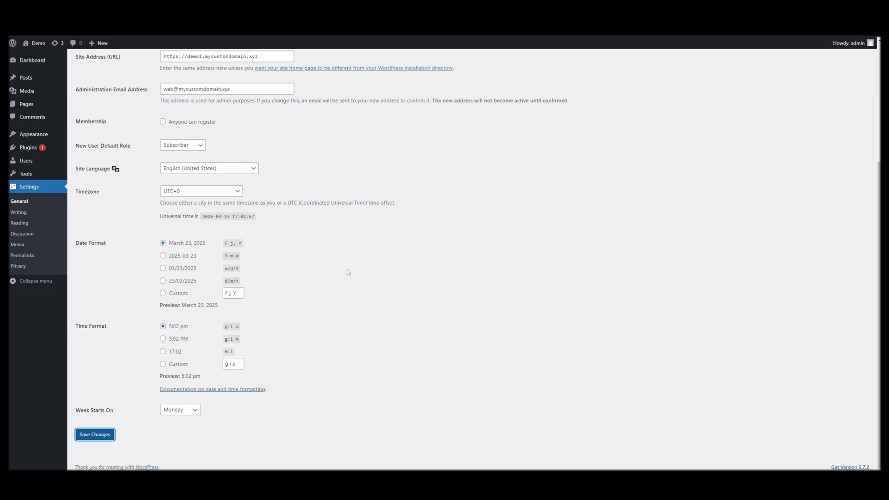
pyautogui.click(94, 434)
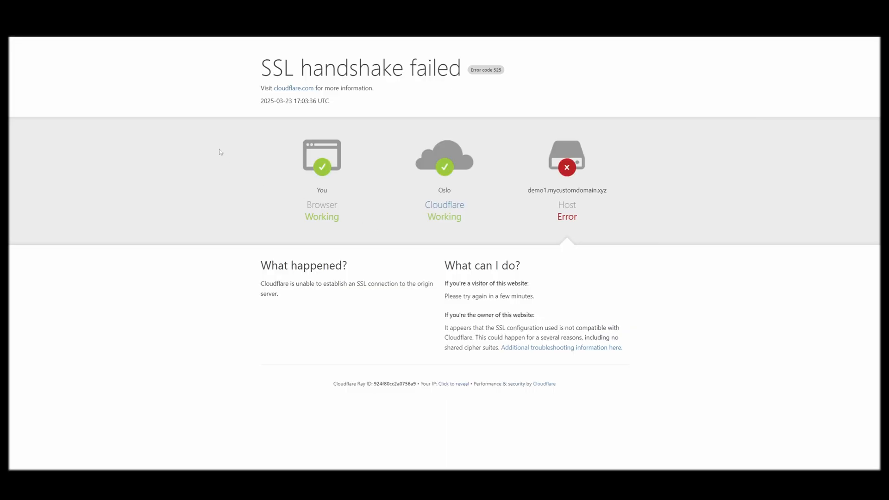
pyautogui.moveTo(460, 196)
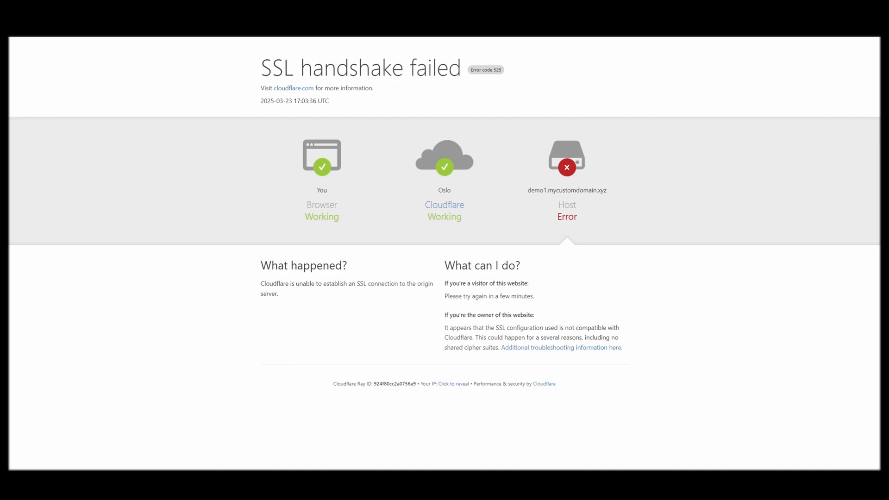
pyautogui.moveTo(222, 83)
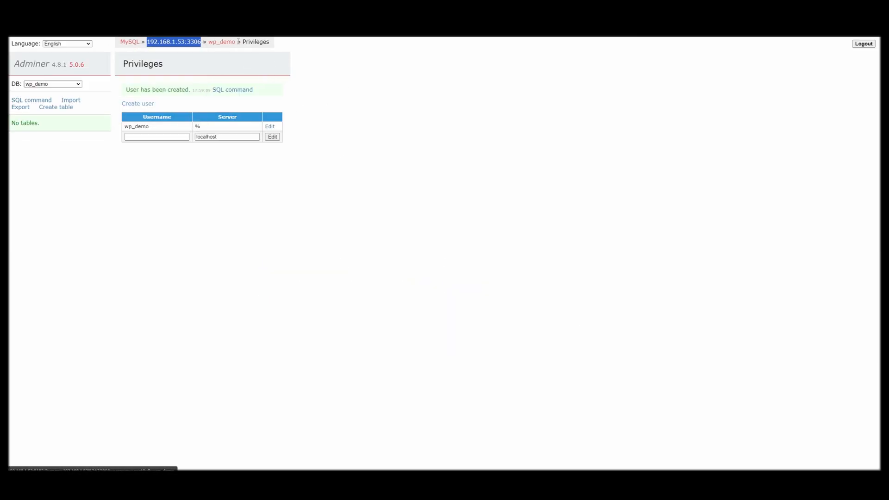
pyautogui.moveTo(220, 46)
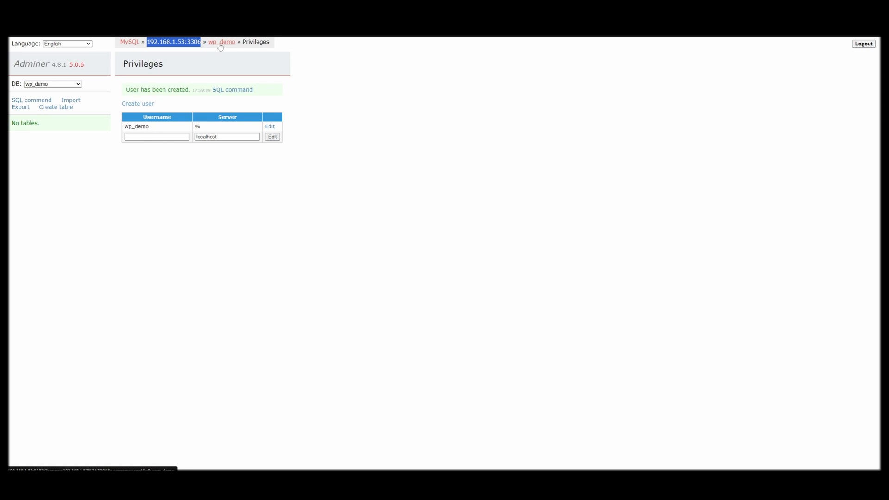
pyautogui.click(221, 41)
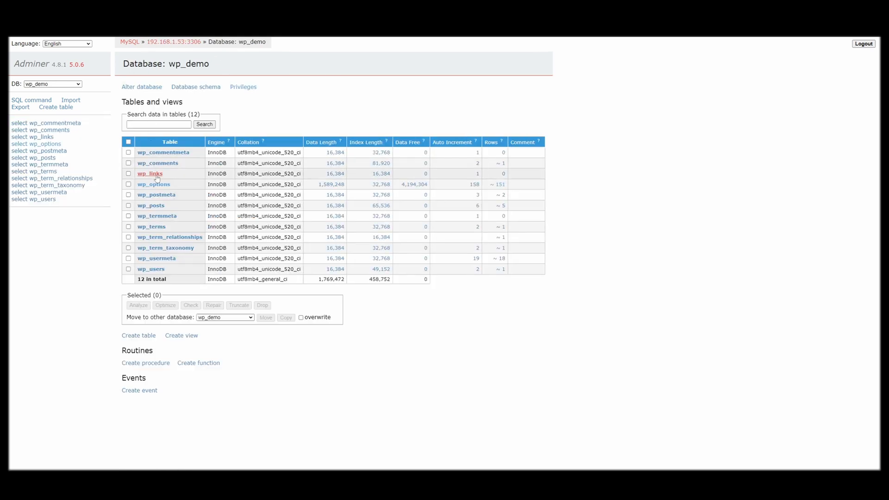
pyautogui.click(154, 184)
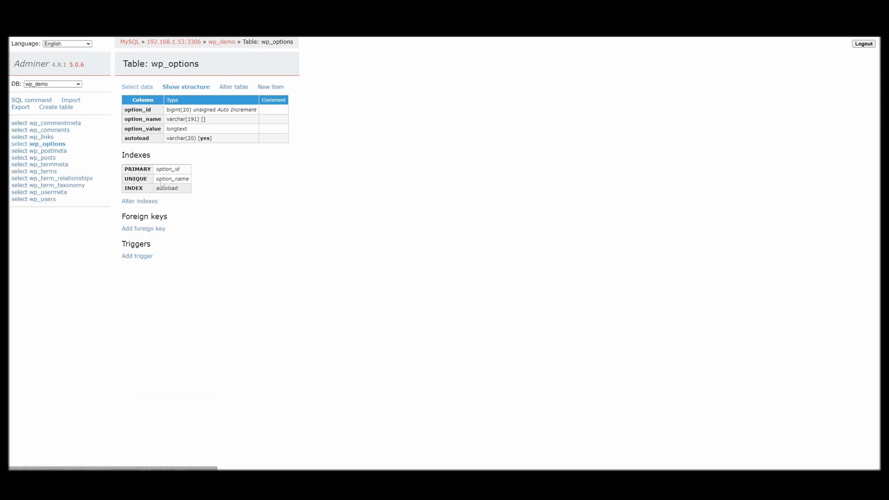
pyautogui.click(137, 87)
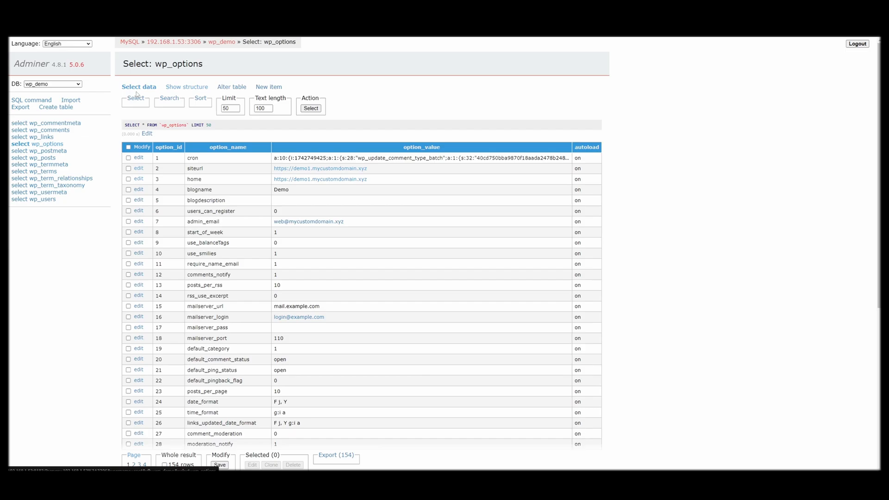
pyautogui.moveTo(346, 186)
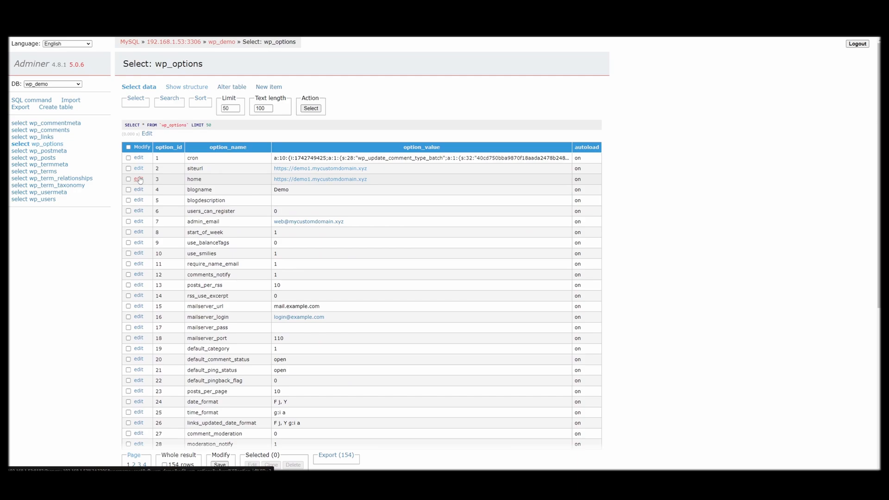
pyautogui.click(138, 180)
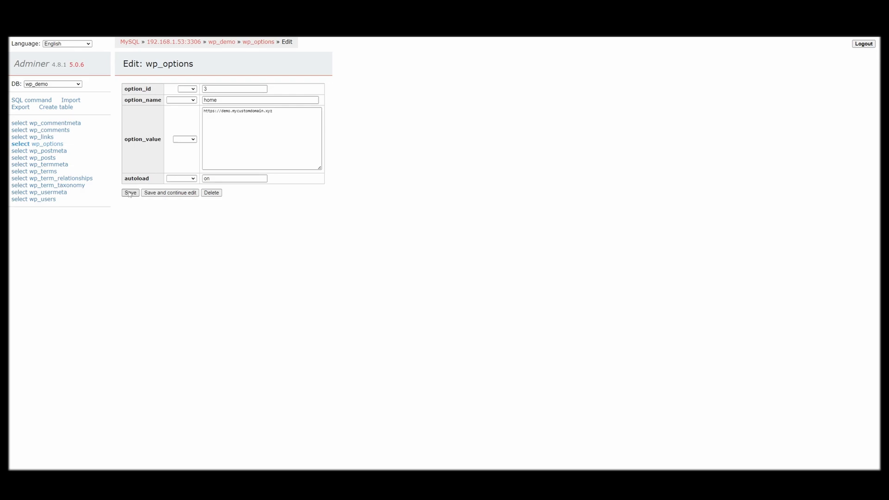
pyautogui.click(130, 193)
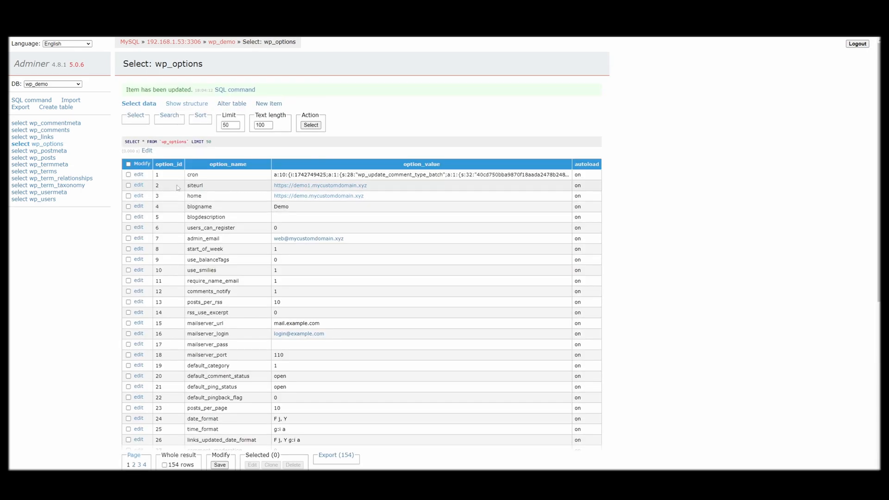
pyautogui.click(138, 186)
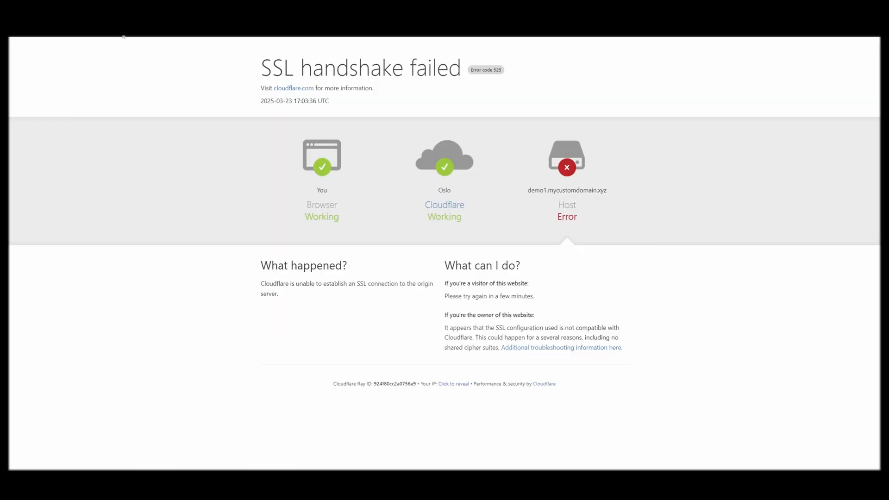
pyautogui.moveTo(144, 44)
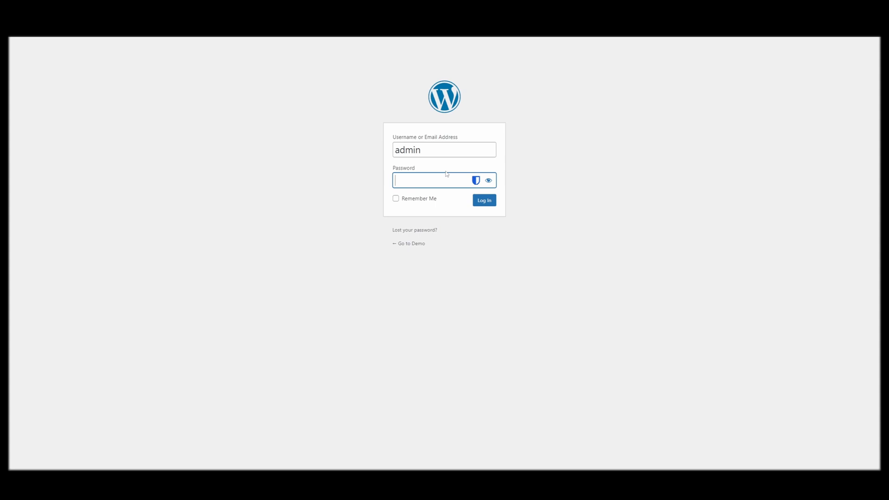
# Step: Log back in with the admin password and dismiss the password breach warning
pyautogui.write('password')
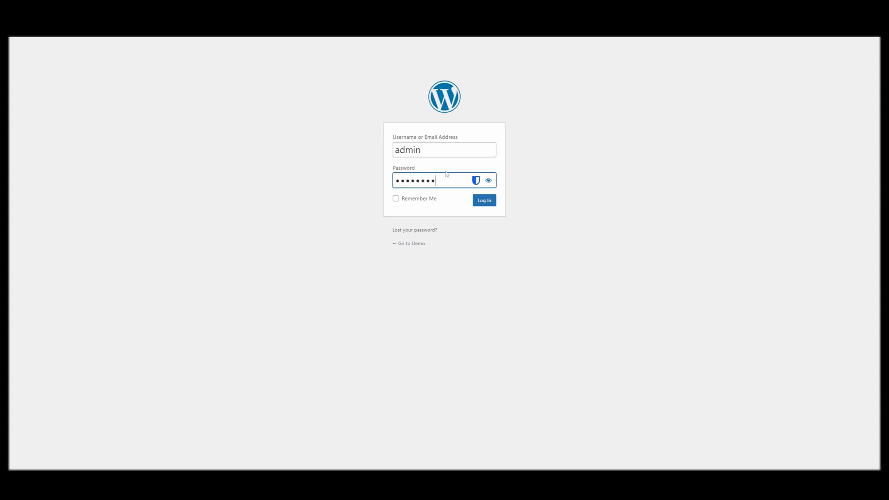
pyautogui.click(485, 200)
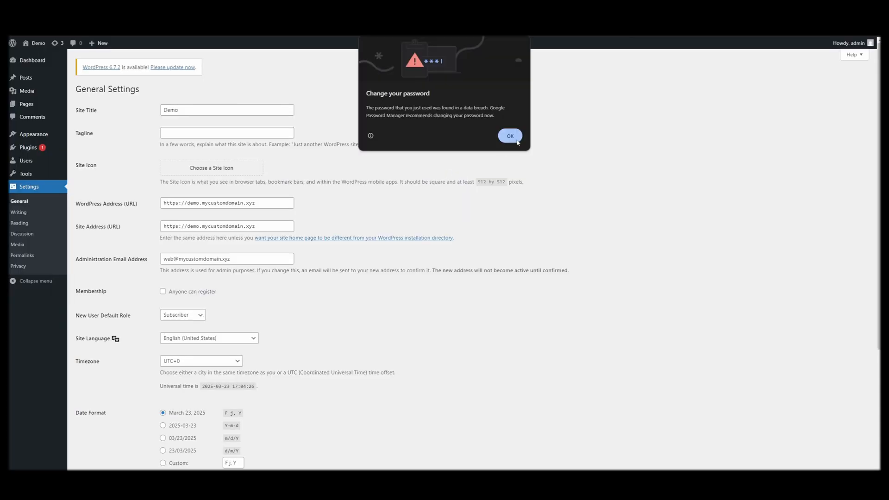
pyautogui.click(510, 135)
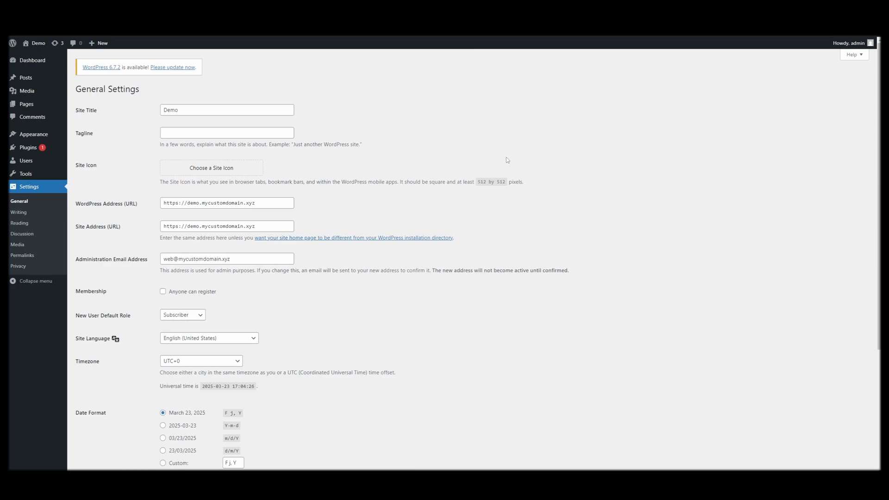
pyautogui.moveTo(302, 166)
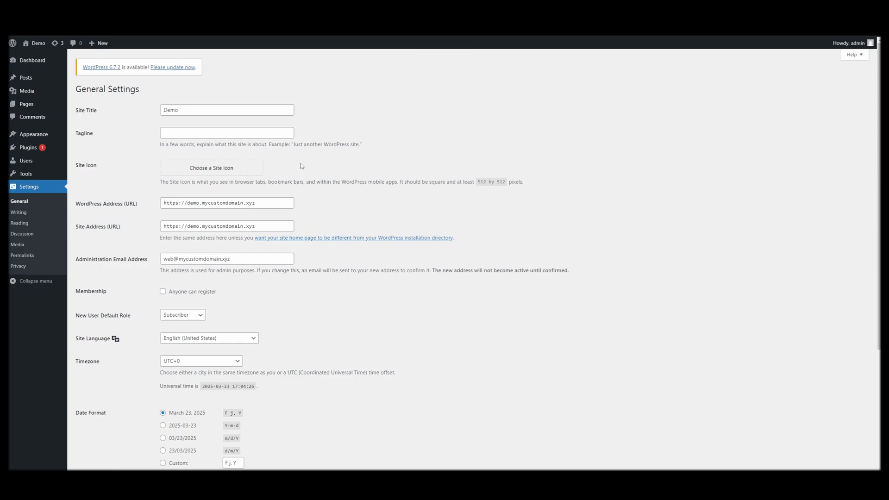
pyautogui.moveTo(442, 333)
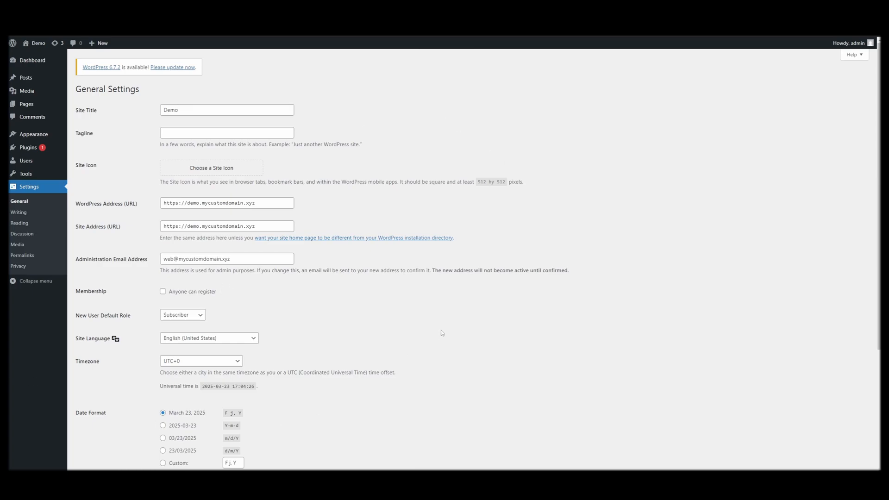
pyautogui.moveTo(445, 317)
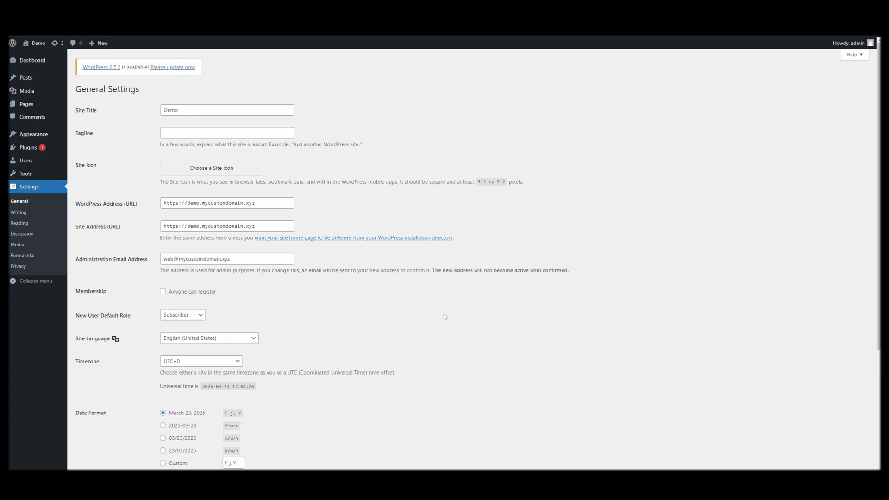
pyautogui.moveTo(341, 295)
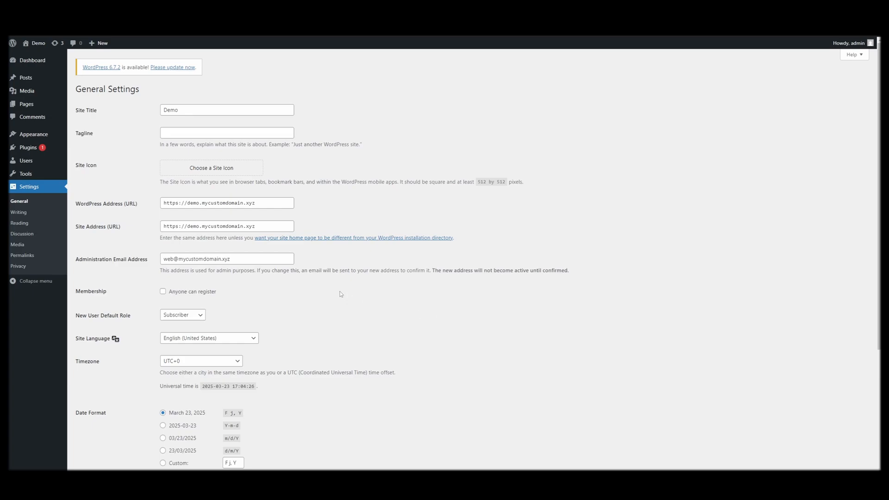